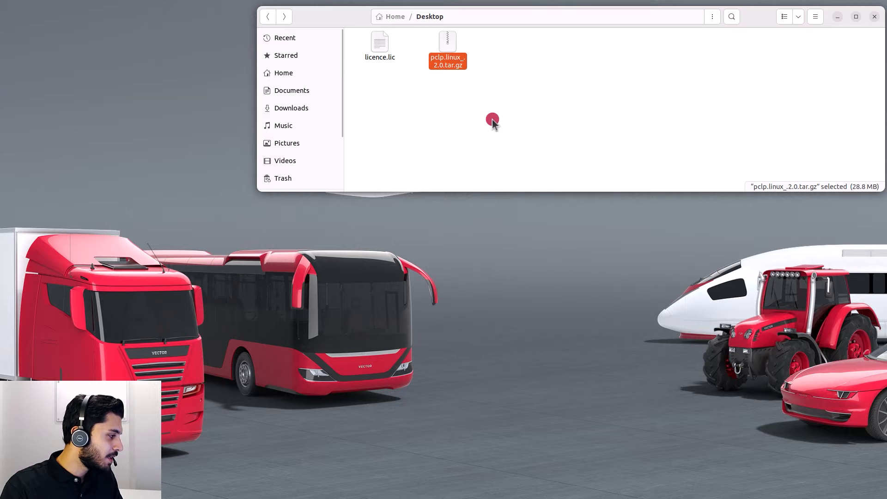
# - Extract the pclp.linux_.2.0.tar.gz archive on the Desktop
pyautogui.rightClick(447, 46)
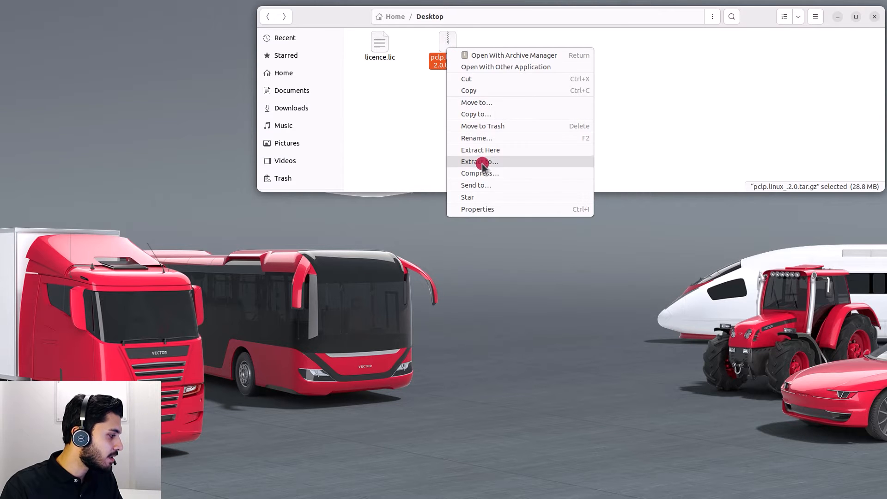
pyautogui.click(480, 160)
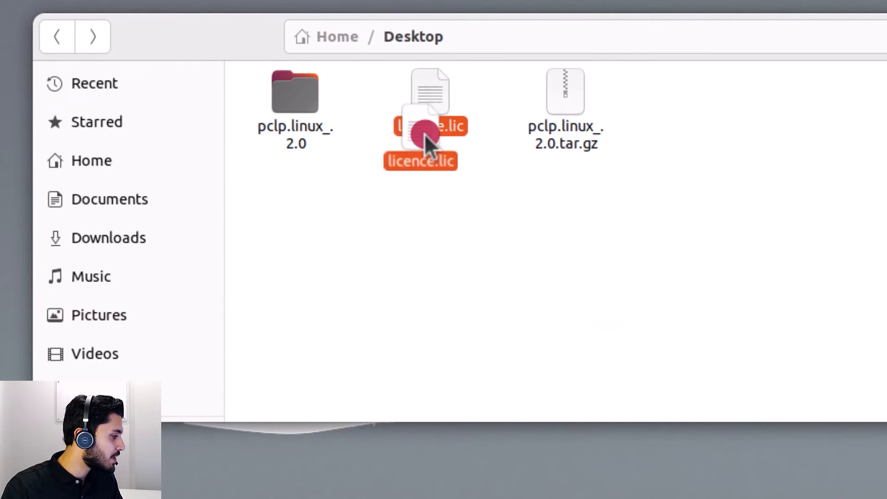
# - Navigate into pclp.linux_.2.0 / pclp / config
pyautogui.doubleClick(295, 91)
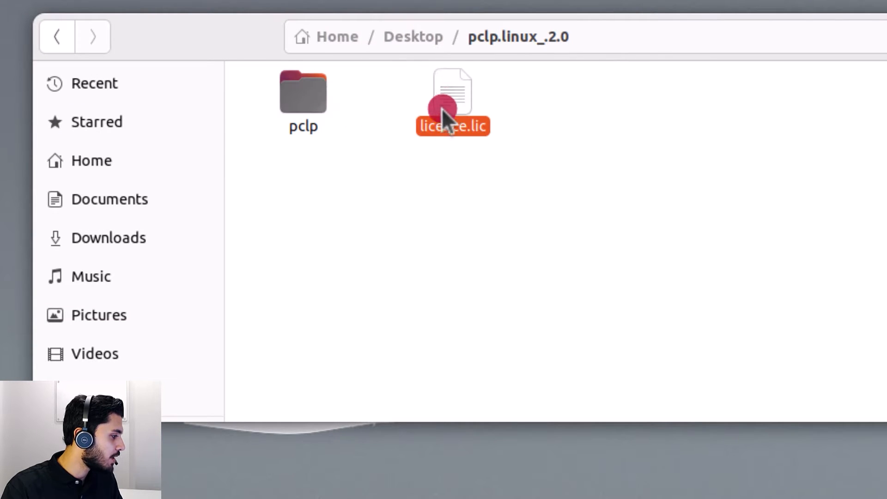
pyautogui.doubleClick(303, 92)
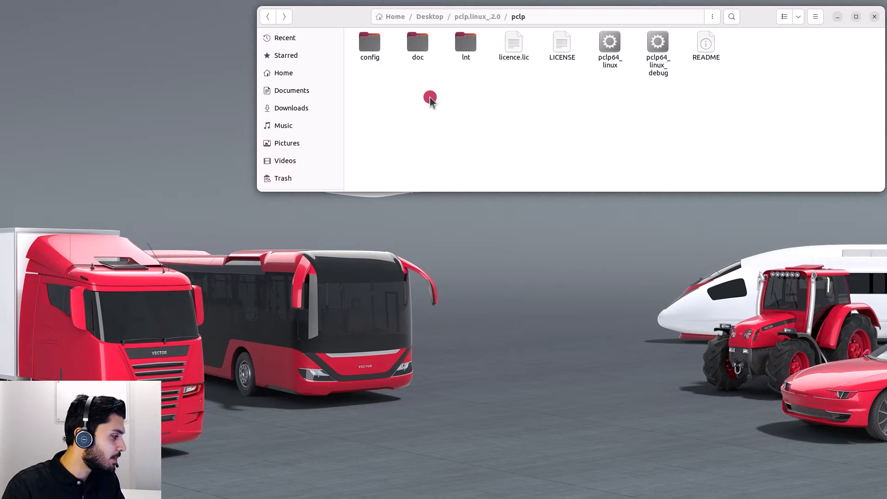
pyautogui.doubleClick(369, 42)
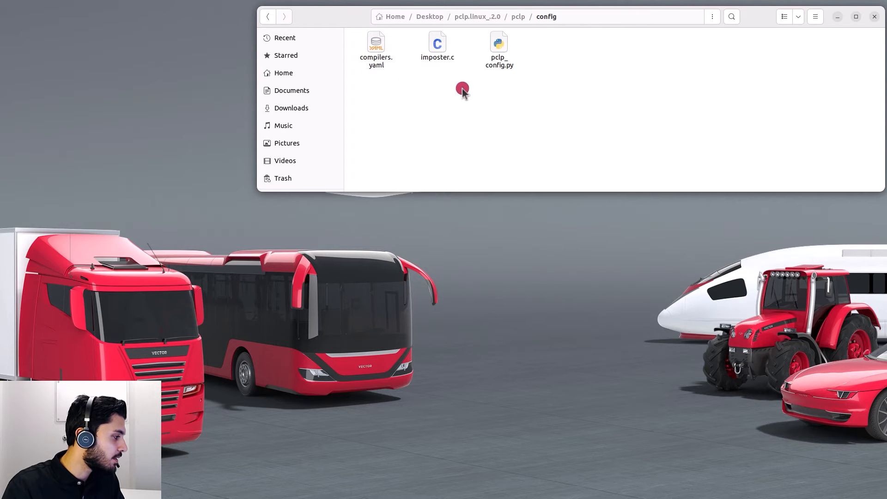
pyautogui.moveTo(463, 90)
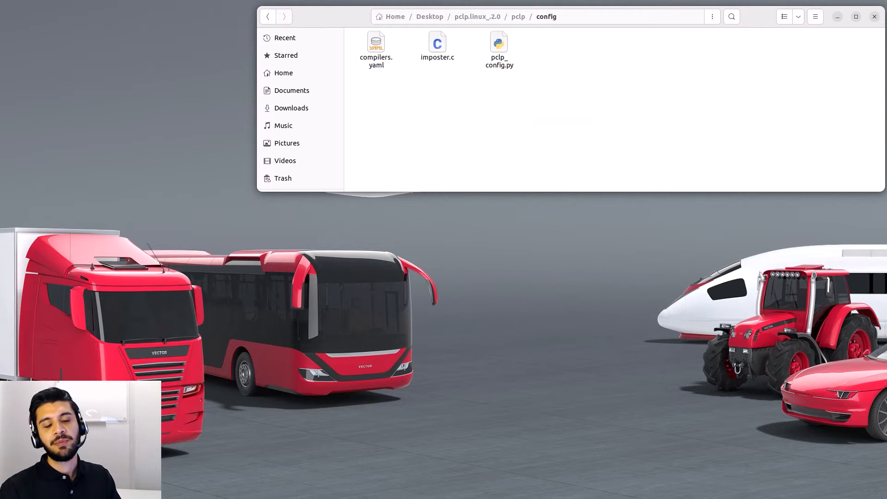
# - Start a terminal session from the config folder via Open in Terminal
pyautogui.rightClick(561, 120)
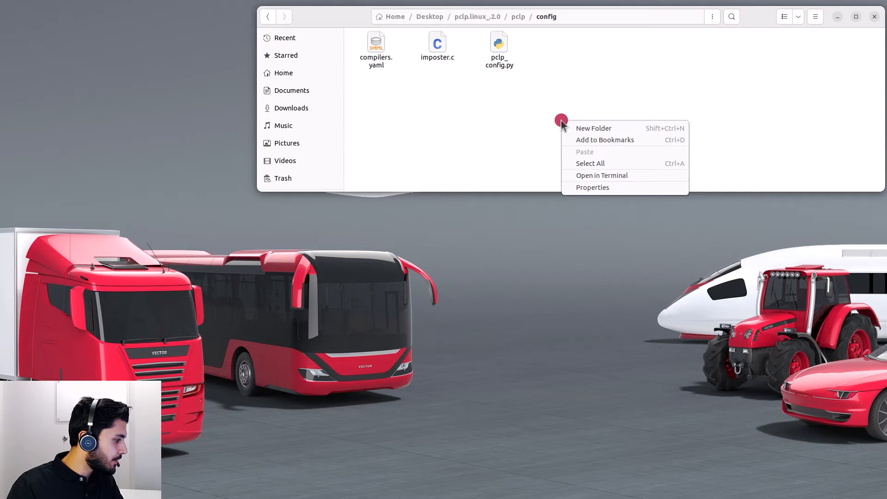
pyautogui.click(601, 176)
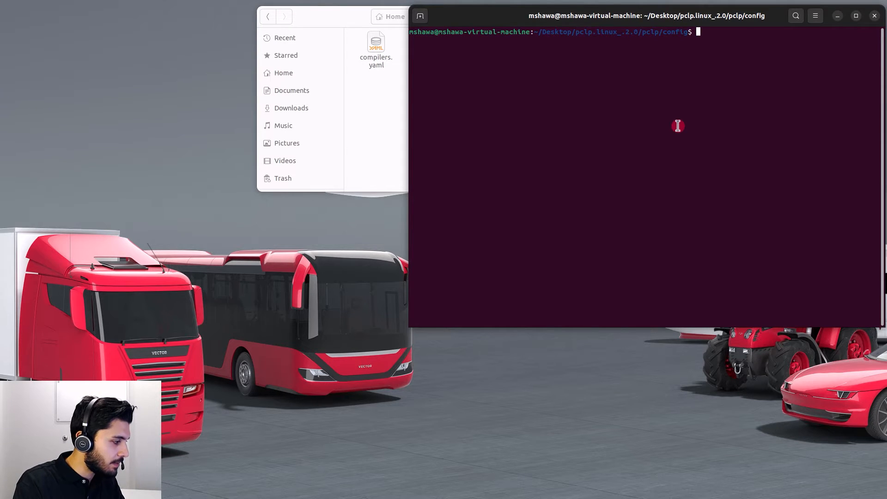
# - Install the regex and pyyaml Python packages with pip
pyautogui.write('pip install regex')
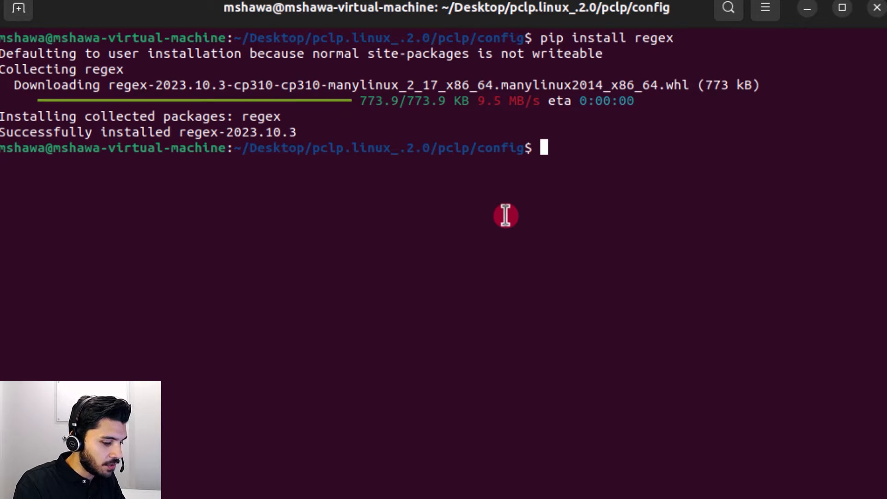
pyautogui.write('pip insta')
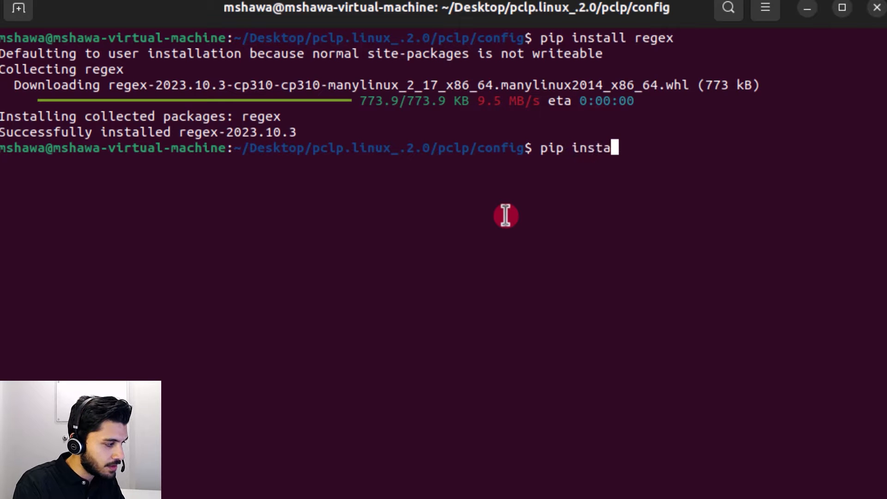
pyautogui.write('ll pyyaml')
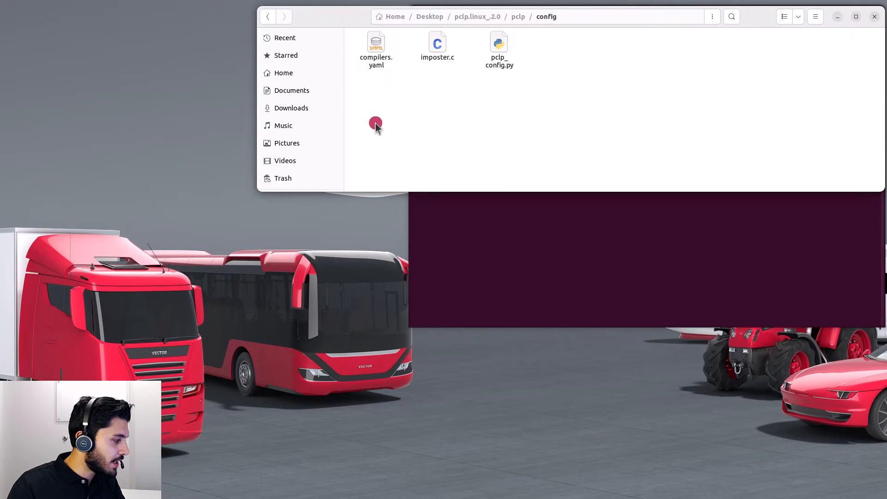
# - Select the pclp_config.py script in the config folder window
pyautogui.click(498, 46)
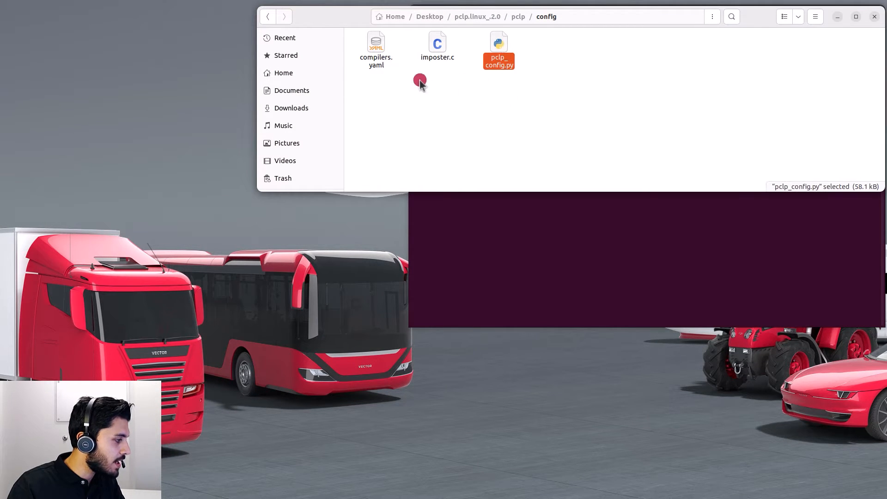
pyautogui.click(376, 46)
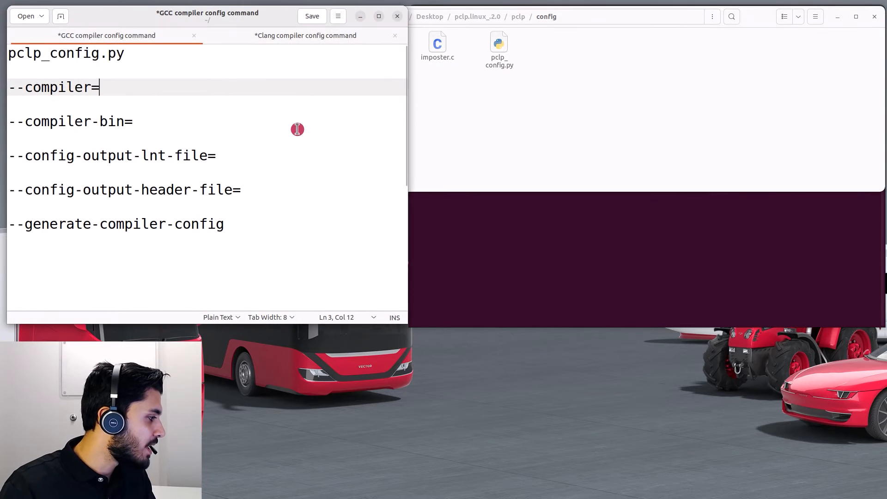
pyautogui.moveTo(283, 105)
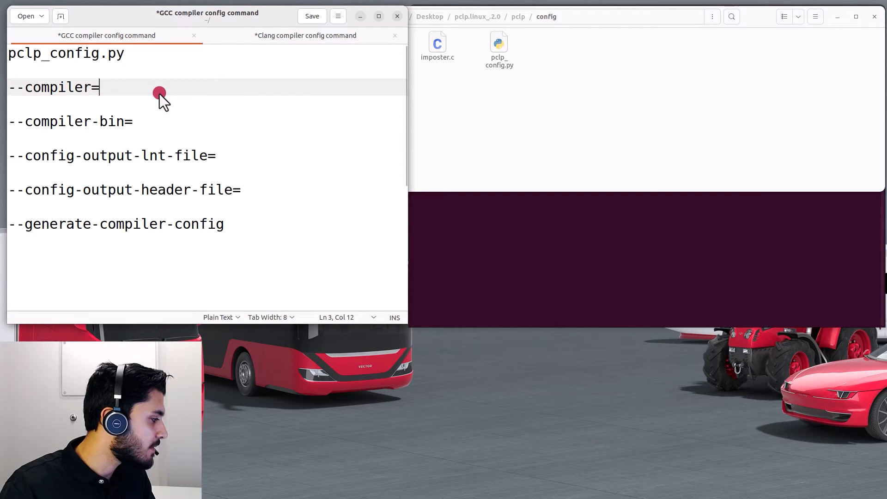
pyautogui.moveTo(163, 120)
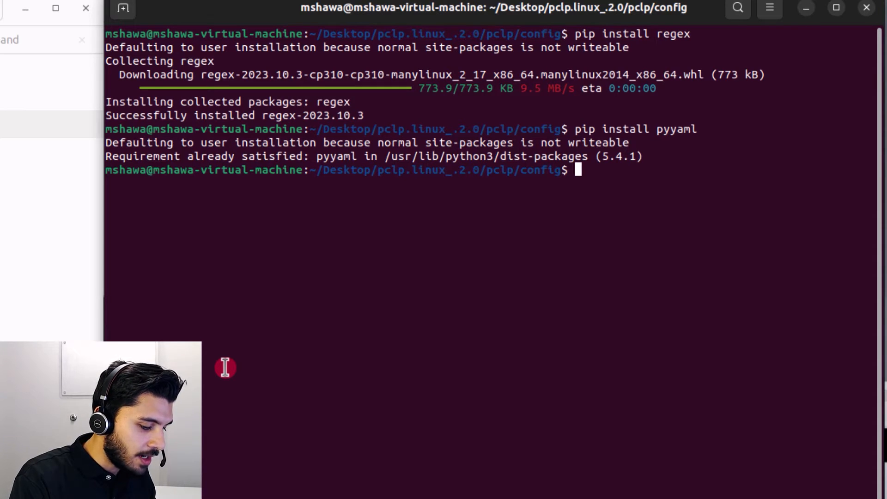
# - Run 'python3 pclp_config.py --list' to show supported compiler families
pyautogui.write('python3')
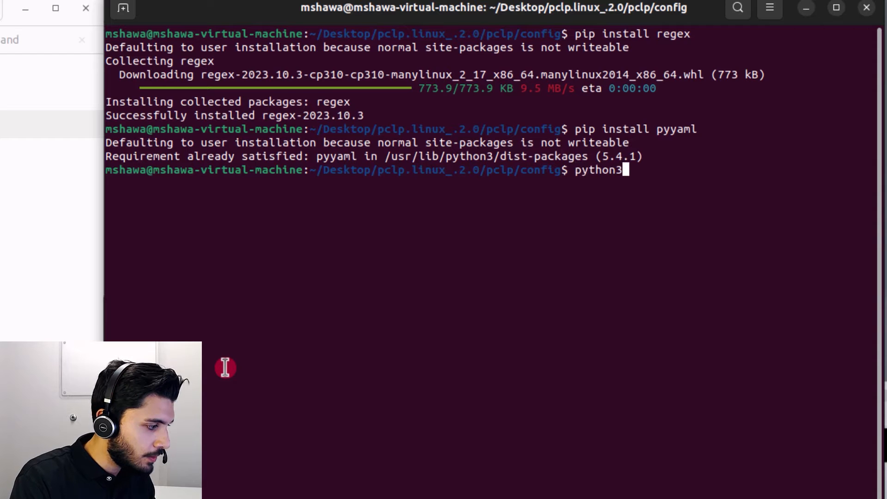
pyautogui.write('pclp_con')
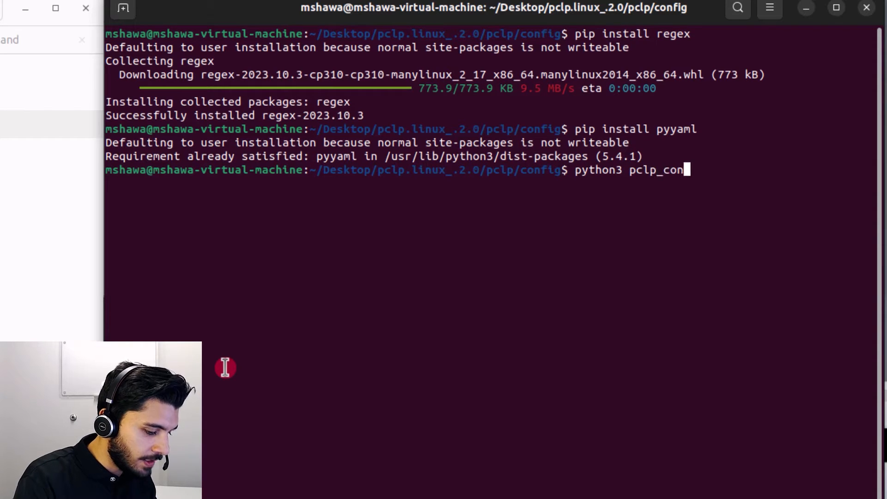
pyautogui.write('fig.py')
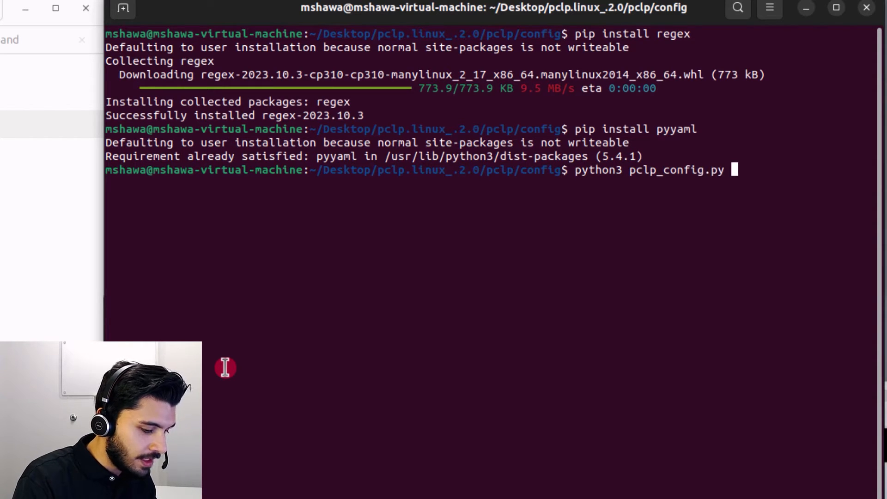
pyautogui.press('Return')
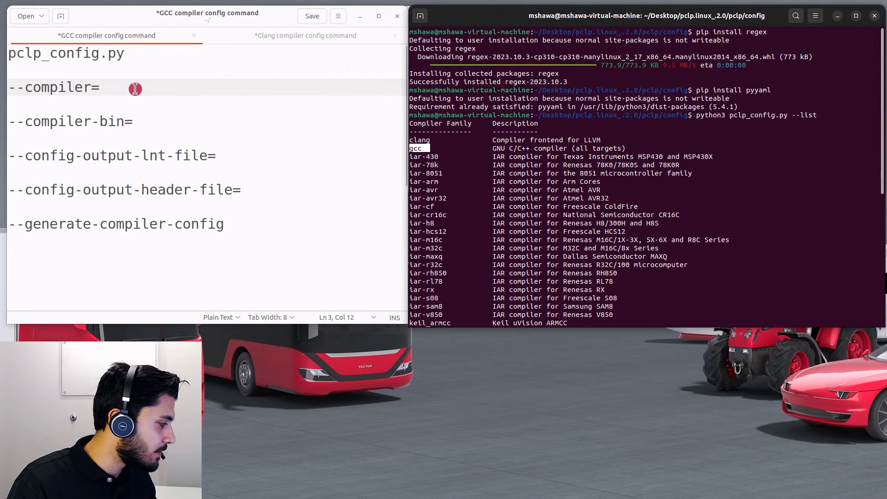
# - Fill --compiler=gcc in the command template and move to the --compiler-bin= option
pyautogui.write('gcc')
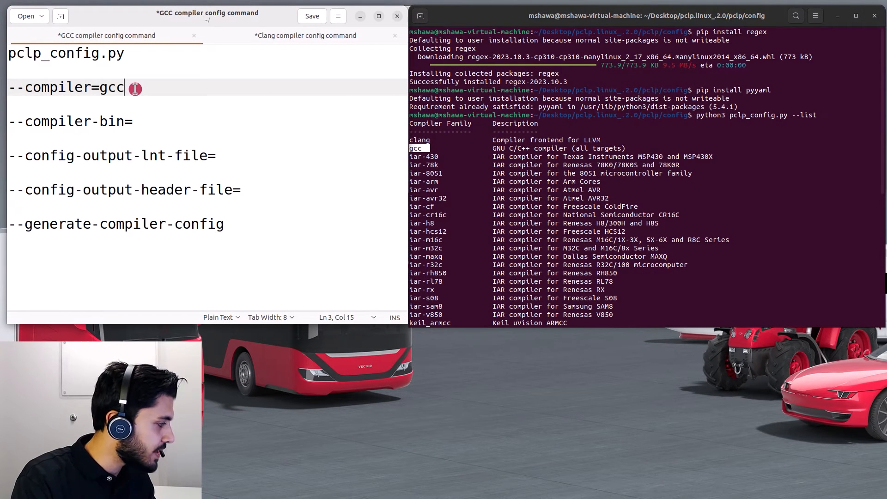
pyautogui.click(134, 120)
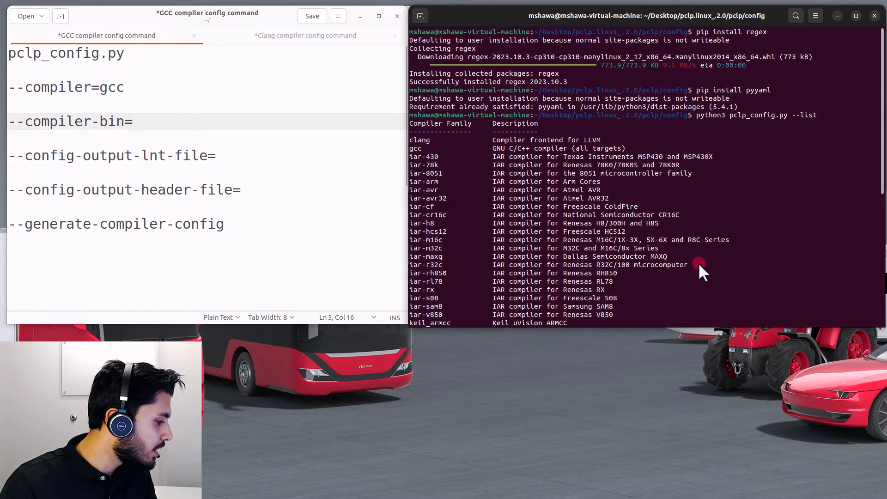
# - Look up the gcc binary location in the terminal, found at /usr/bin/gcc
pyautogui.scroll(-3)
pyautogui.write('w')
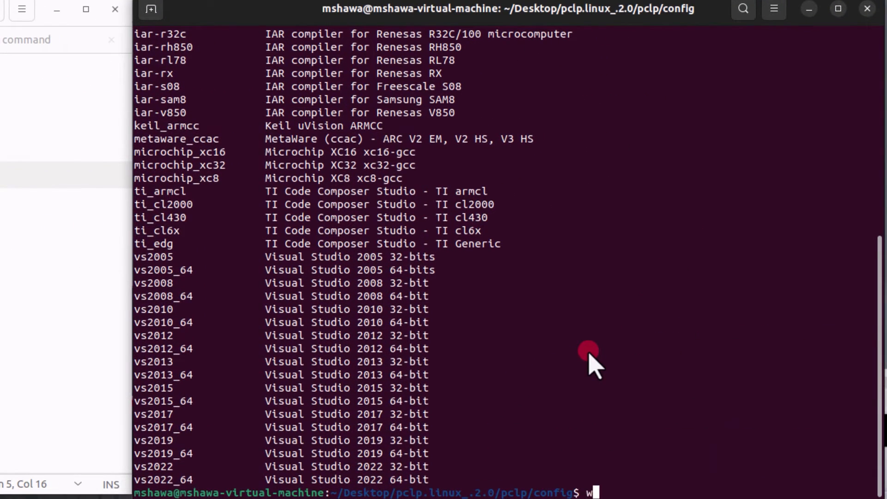
pyautogui.write('hich is g')
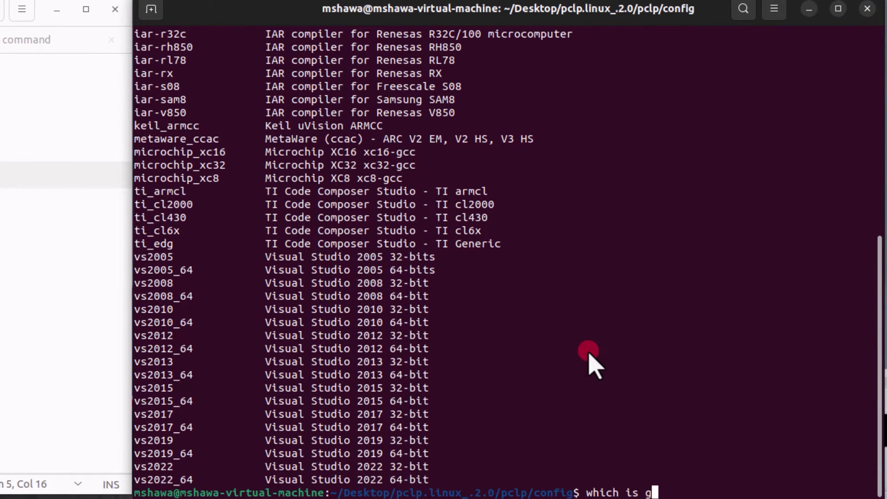
pyautogui.press('Return')
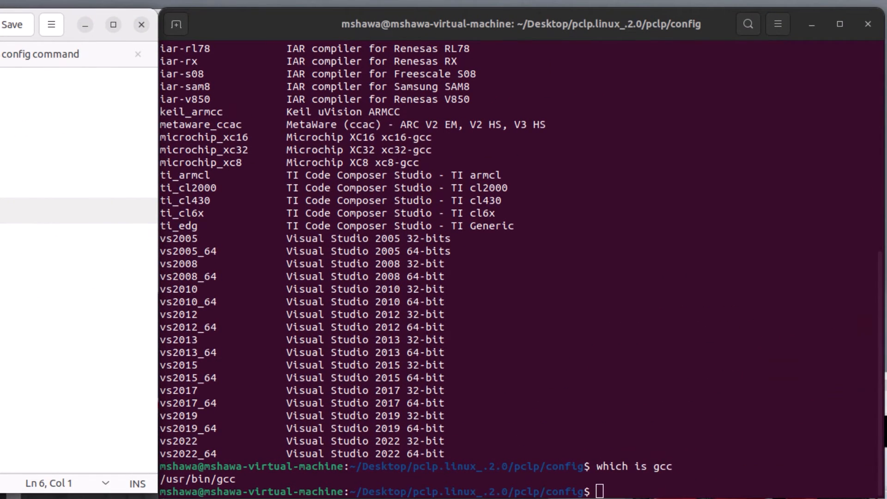
pyautogui.write('w')
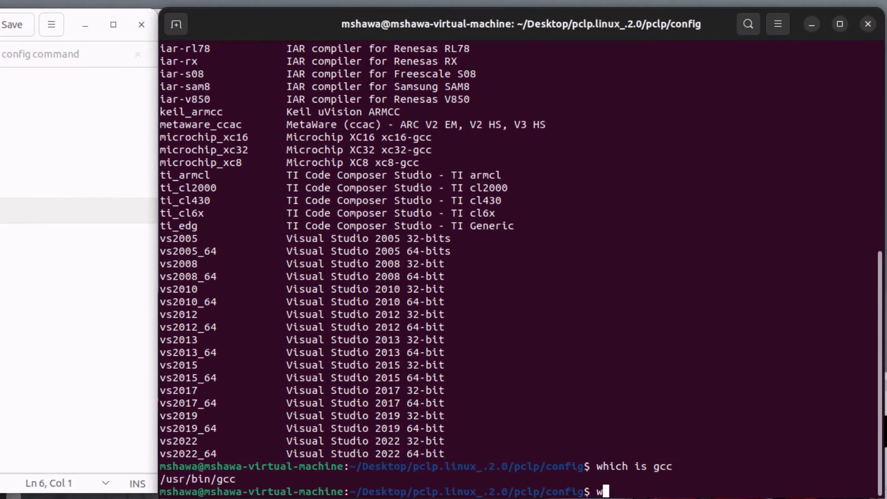
pyautogui.write('here gcc')
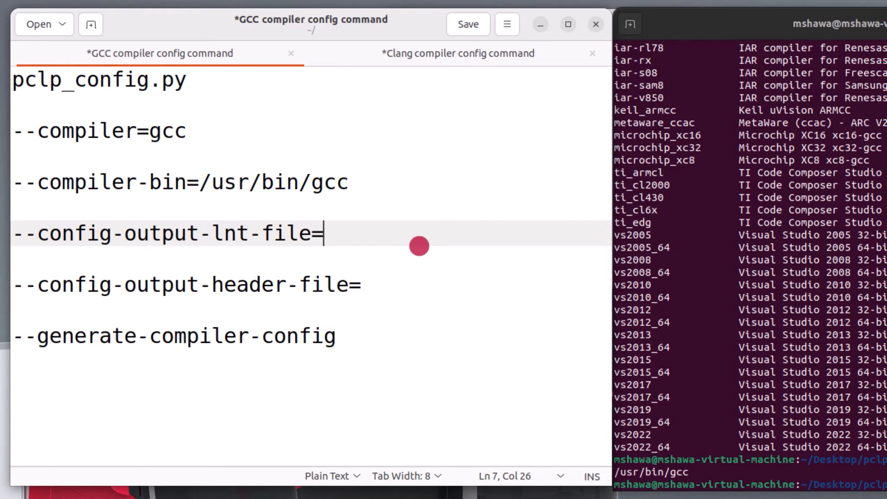
# - Set the output files to co-gcc.lnt and co-gcc.h in the GCC command draft
pyautogui.click(359, 284)
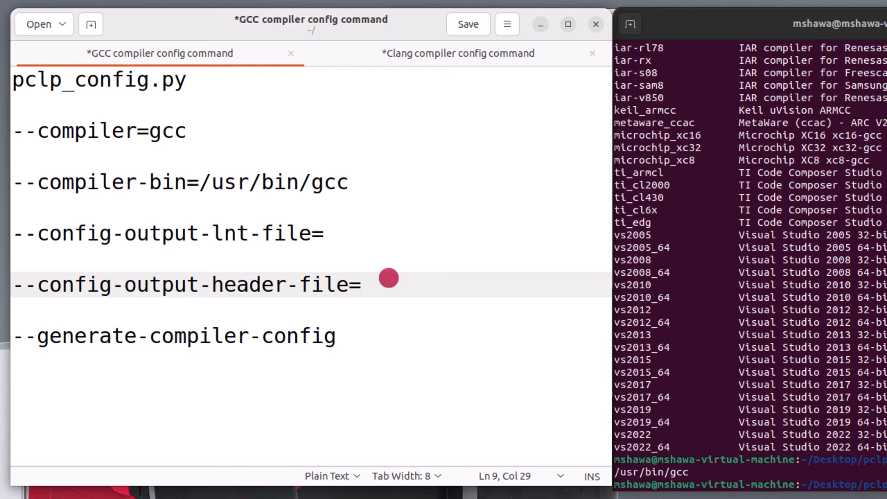
pyautogui.click(351, 337)
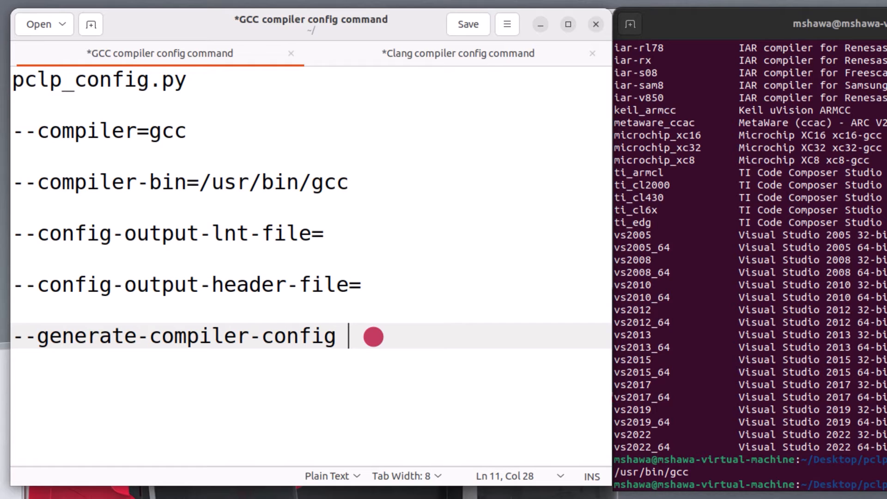
pyautogui.click(323, 233)
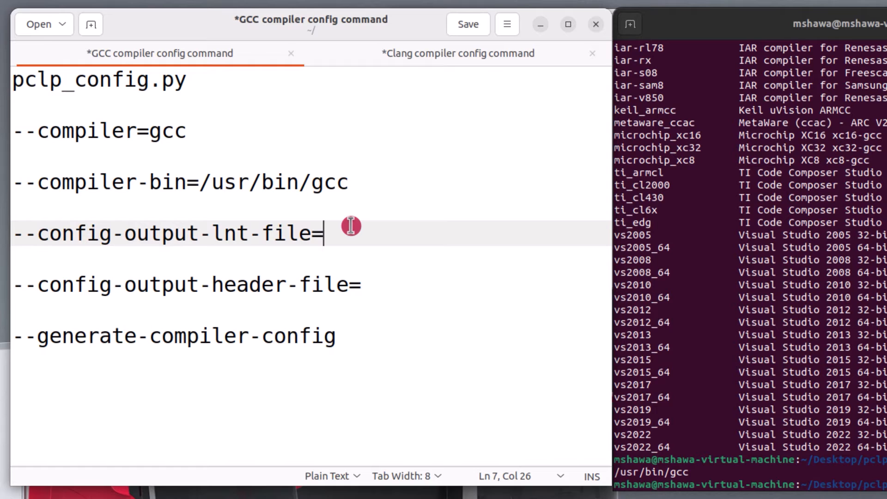
pyautogui.write('co_gcc.lnt')
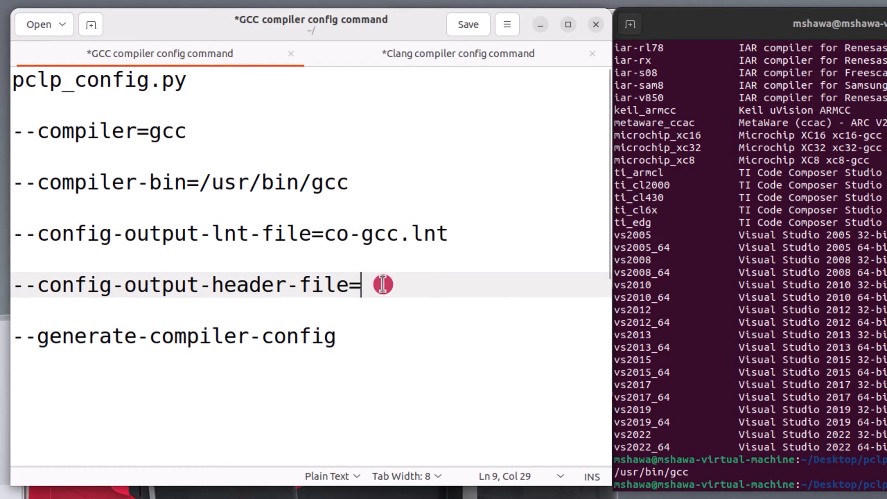
pyautogui.write('co')
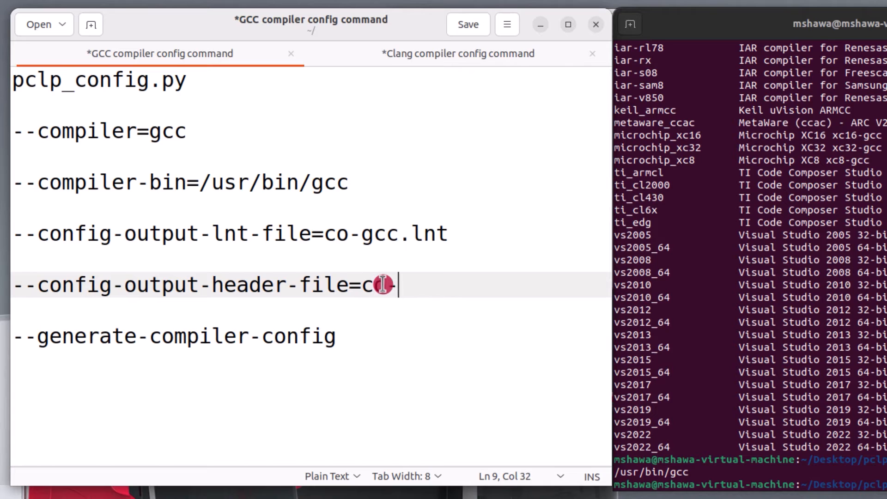
pyautogui.write('-gcc.h')
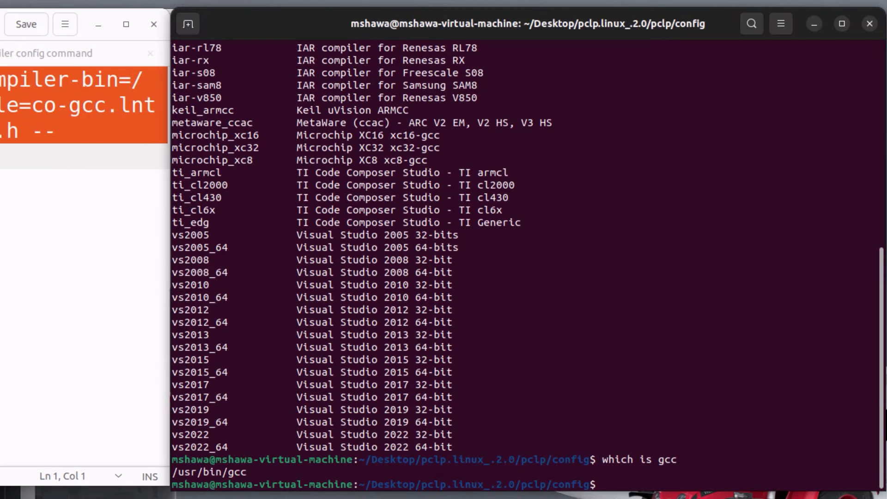
# - Run the full GCC pclp_config.py command under python3 to generate co-gcc.lnt and co-gcc.h
pyautogui.write('py')
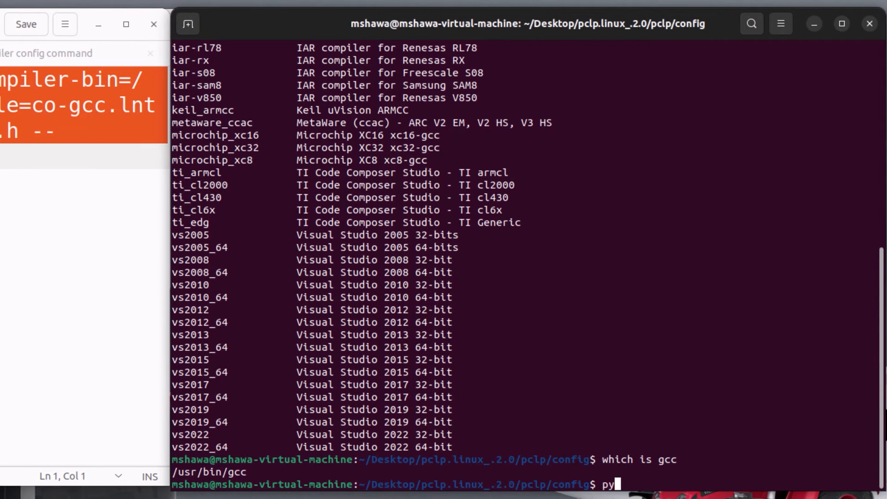
pyautogui.write('thon')
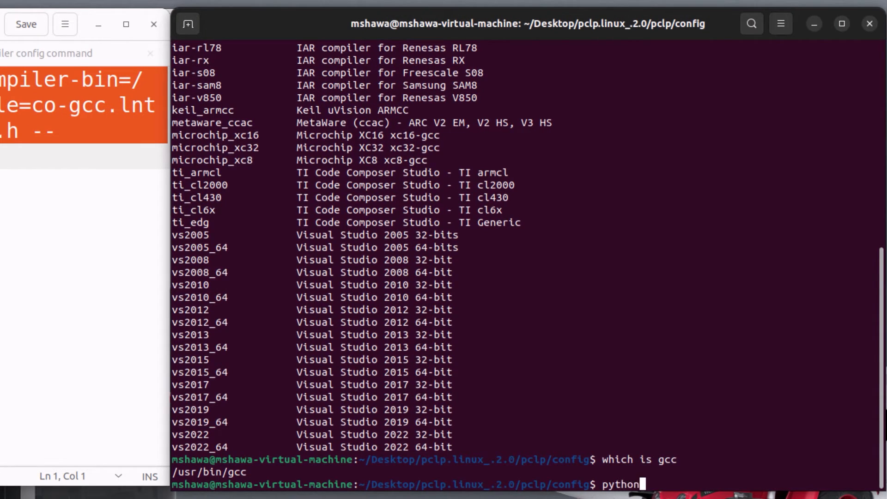
pyautogui.write('3')
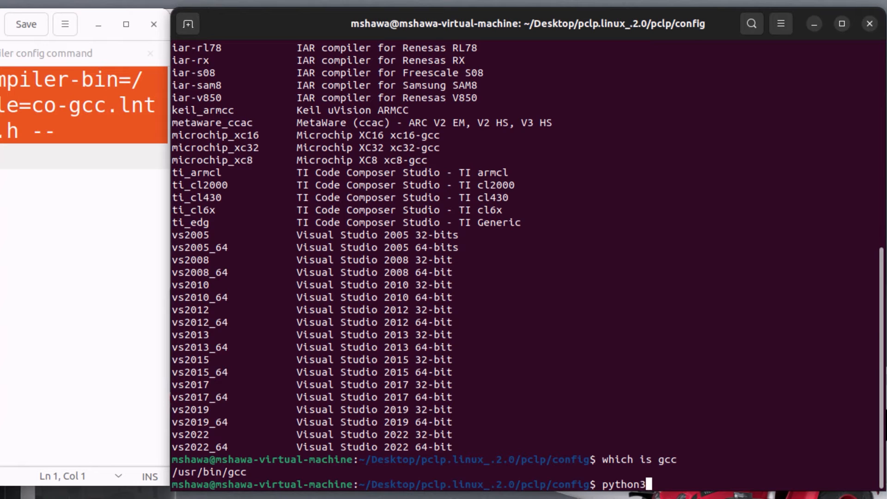
pyautogui.write('pclp_config.py --compiler=gcc --compiler-bin=/usr/bin/gcc --config-output-lnt-file=co-gcc.lnt --config-output-header-file=co-gcc.h --generate-compiler-config')
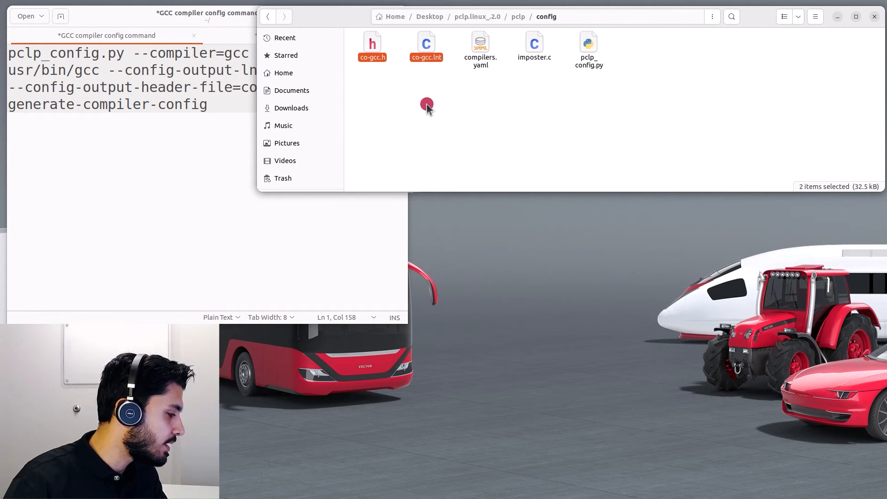
# - Check the config folder for the newly generated co-gcc.h and co-gcc.lnt files
pyautogui.click(218, 173)
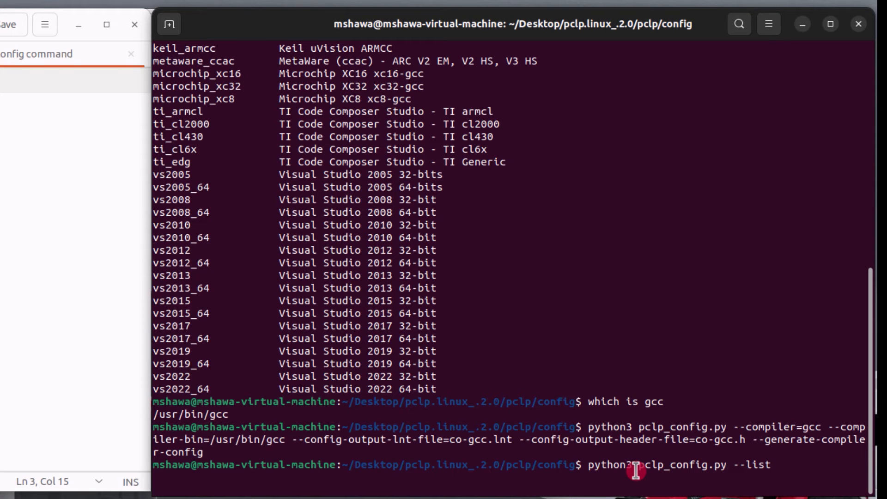
# - List compiler families with pclp_config.py --list, pick clang, and locate it at /usr/bin/clang
pyautogui.press('Return')
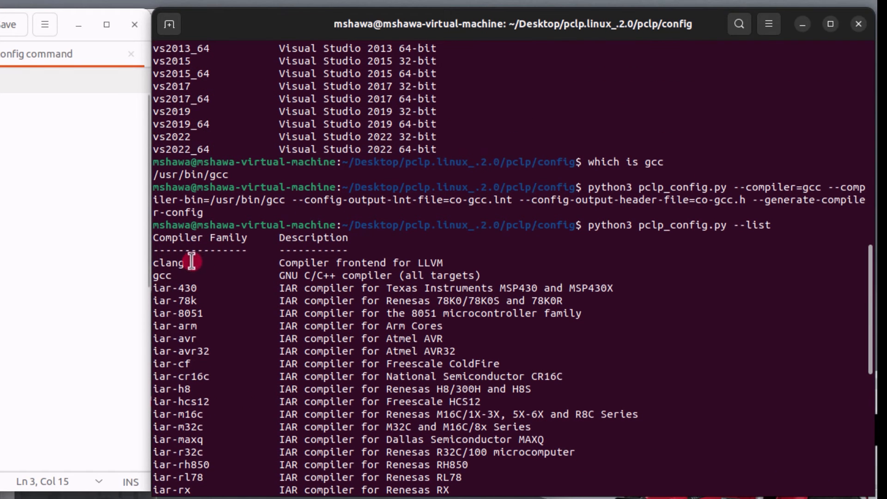
pyautogui.doubleClick(167, 262)
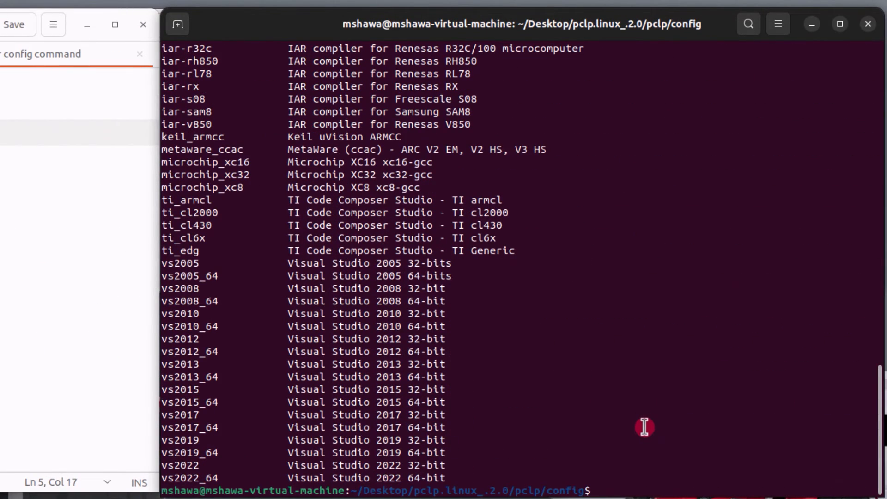
pyautogui.write('which is')
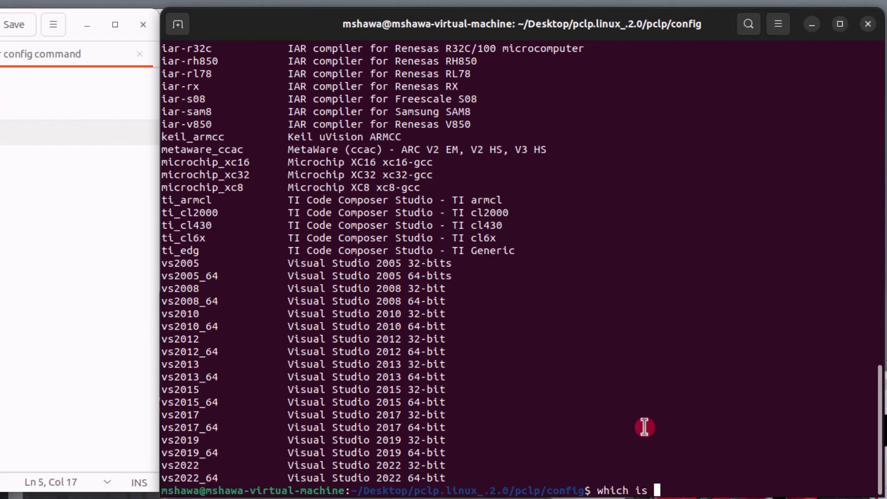
pyautogui.press('Return')
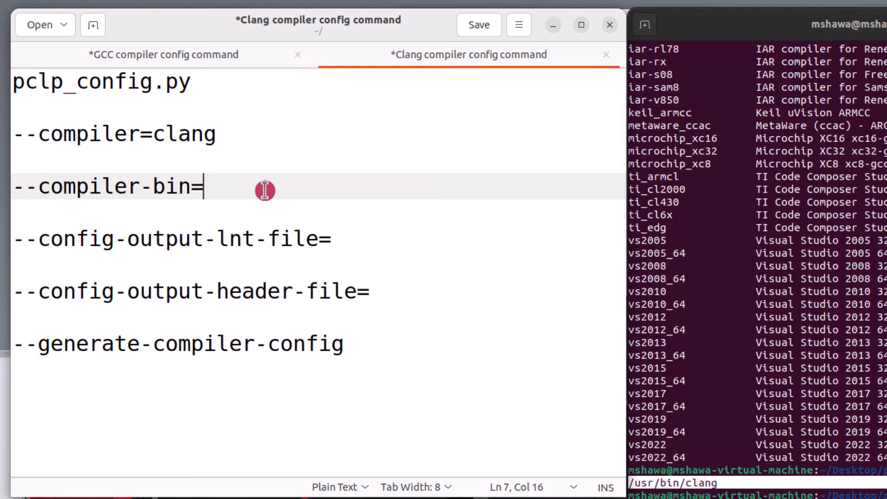
# - Complete the Clang command with /usr/bin/clang, co-clang.lnt and co-clang.h, joined on one selected line
pyautogui.write('/usr/bin/clang')
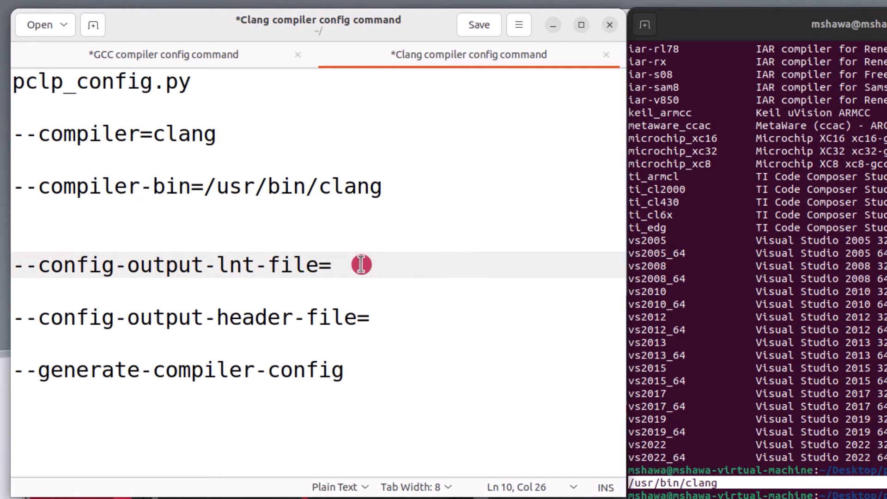
pyautogui.click(331, 265)
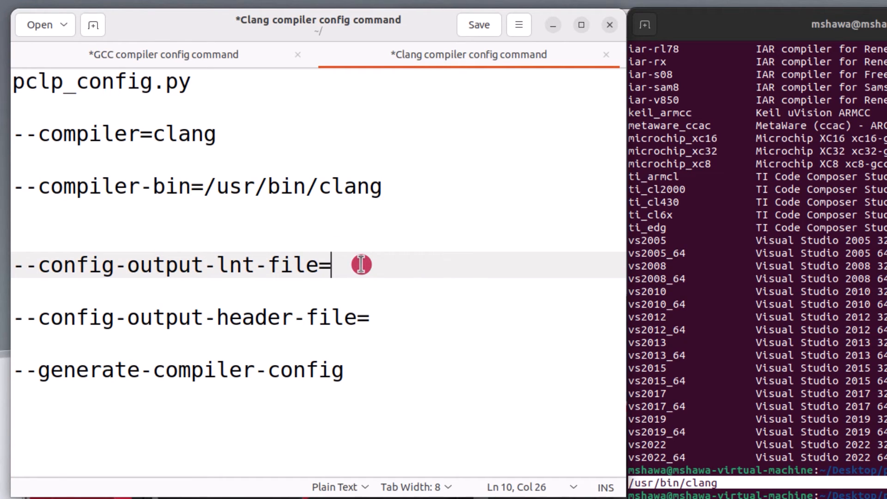
pyautogui.write('co')
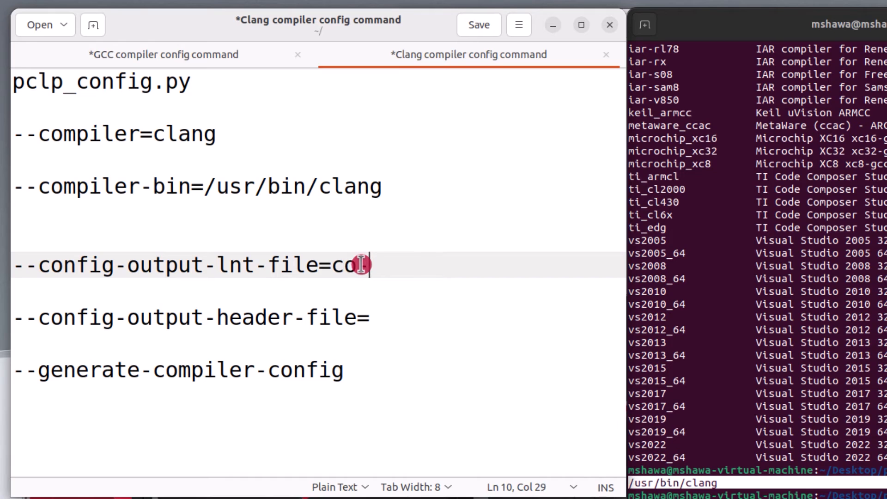
pyautogui.write('-clang.lnt')
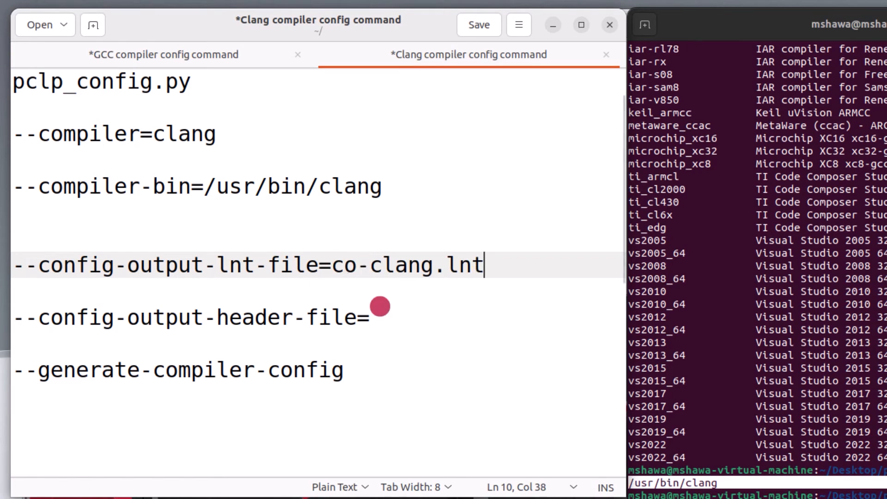
pyautogui.write('co-clang.h')
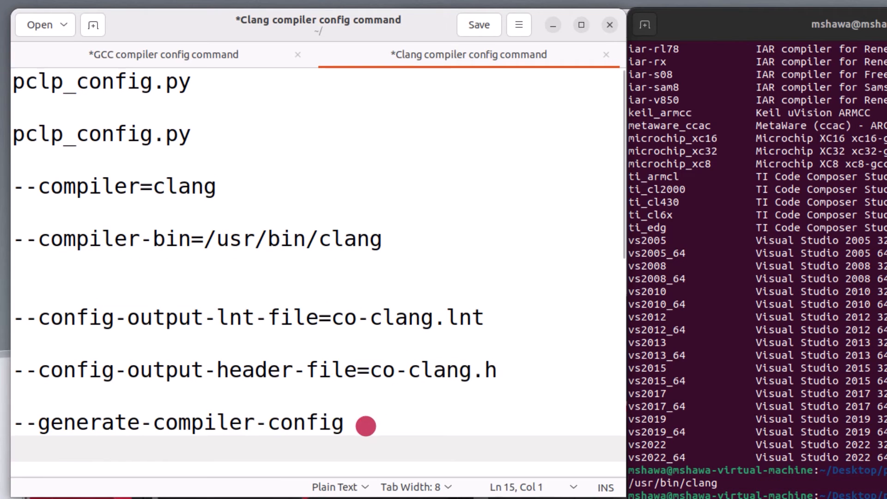
pyautogui.press('ctrl+a')
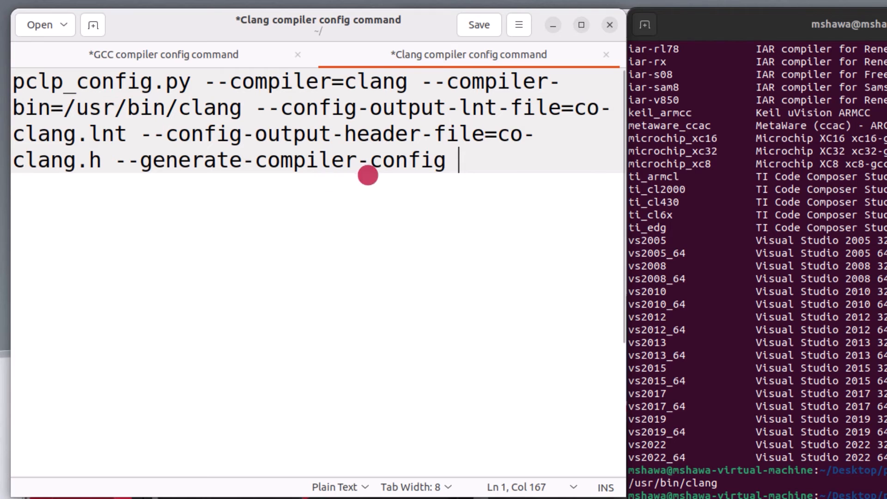
pyautogui.press('BackSpace')
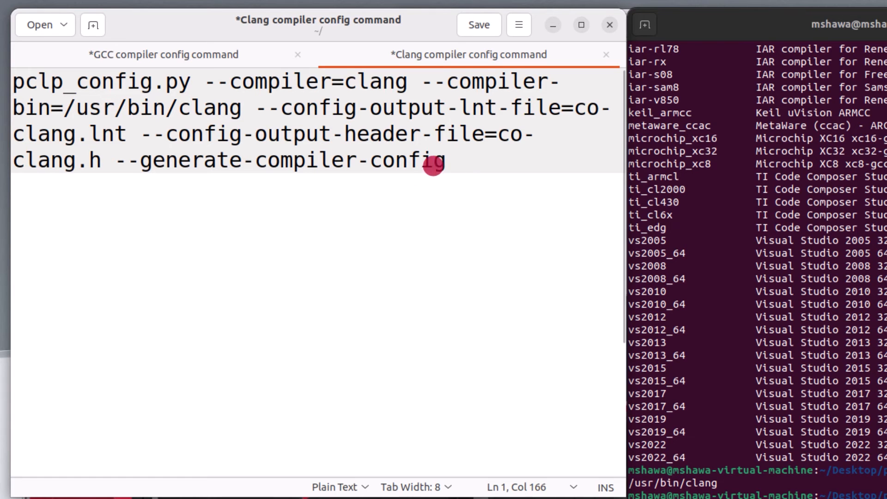
pyautogui.press('ctrl+a')
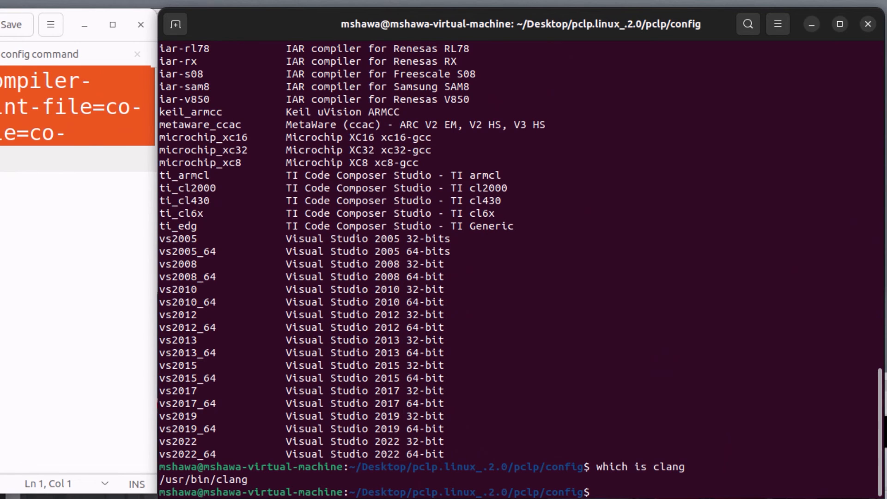
# - Run the pasted Clang pclp_config.py command under python3 to generate co-clang.lnt and co-clang.h
pyautogui.write('py')
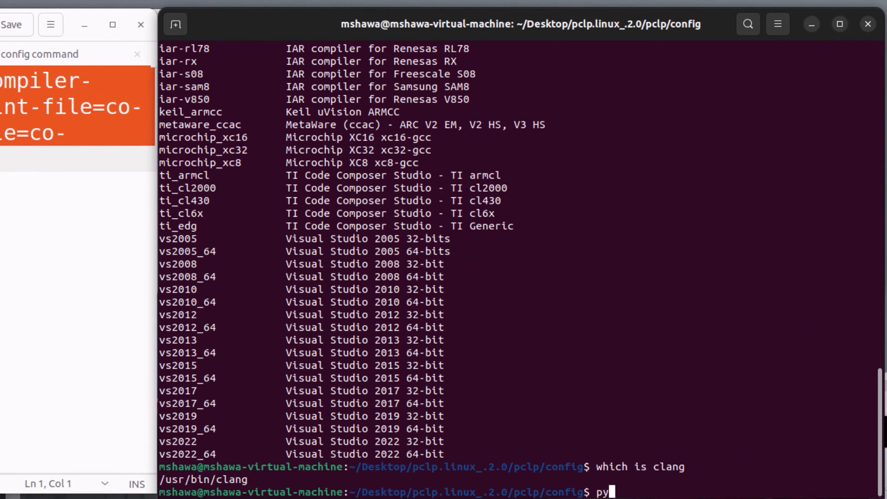
pyautogui.write('thon3')
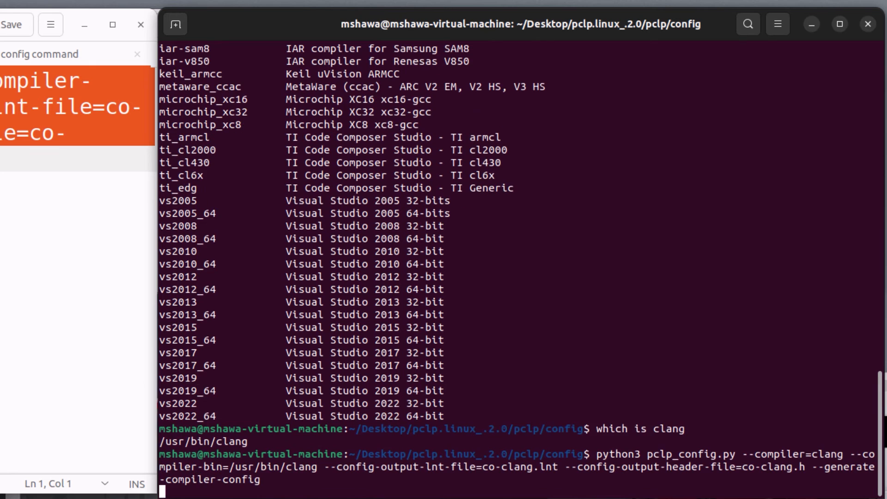
pyautogui.press('Return')
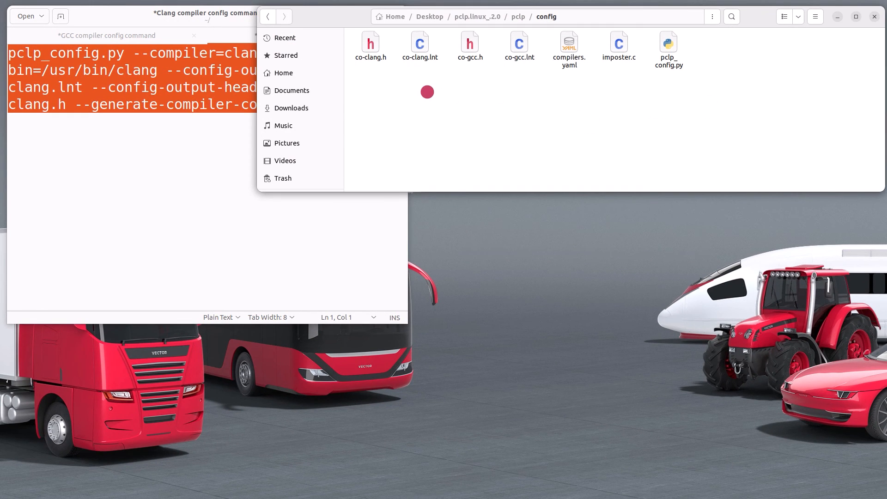
# - Select the new co-clang.h and co-clang.lnt files beside the gcc files in pclp/config
pyautogui.click(419, 42)
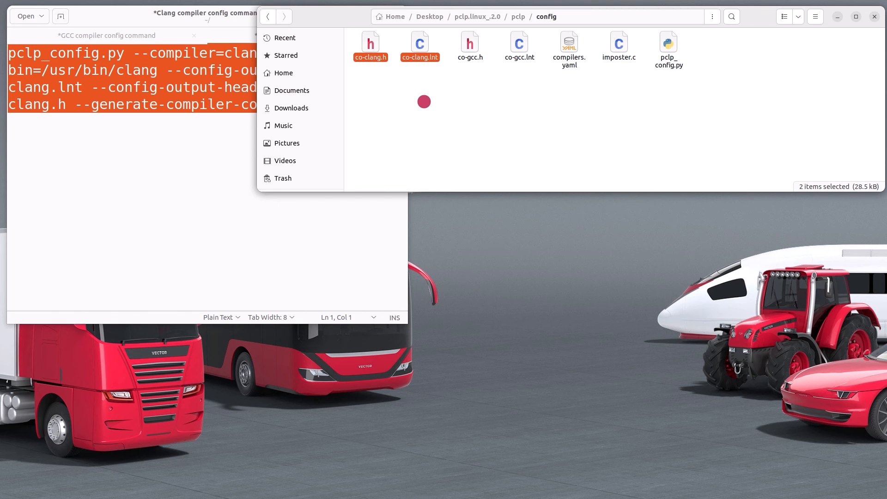